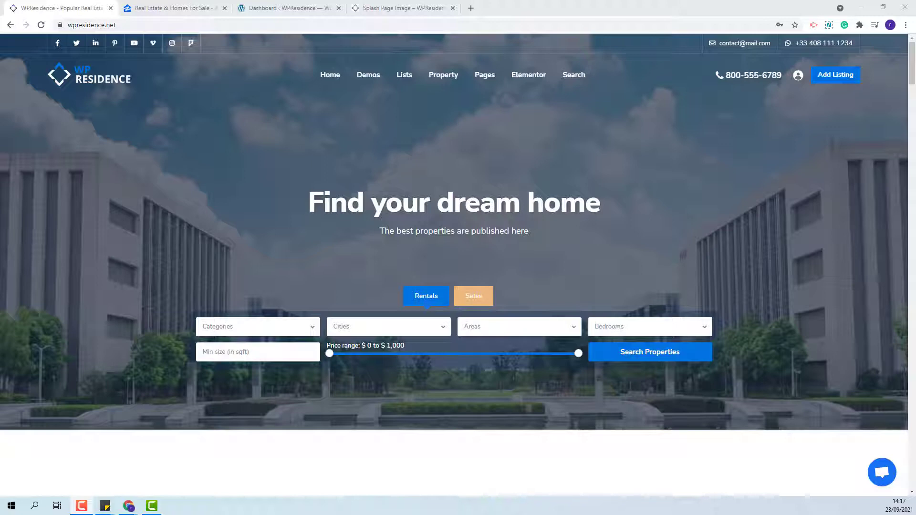
# Step: Switch to the Zillow 'Real Estate & Homes For Sale' results near Marion, KS
pyautogui.click(174, 8)
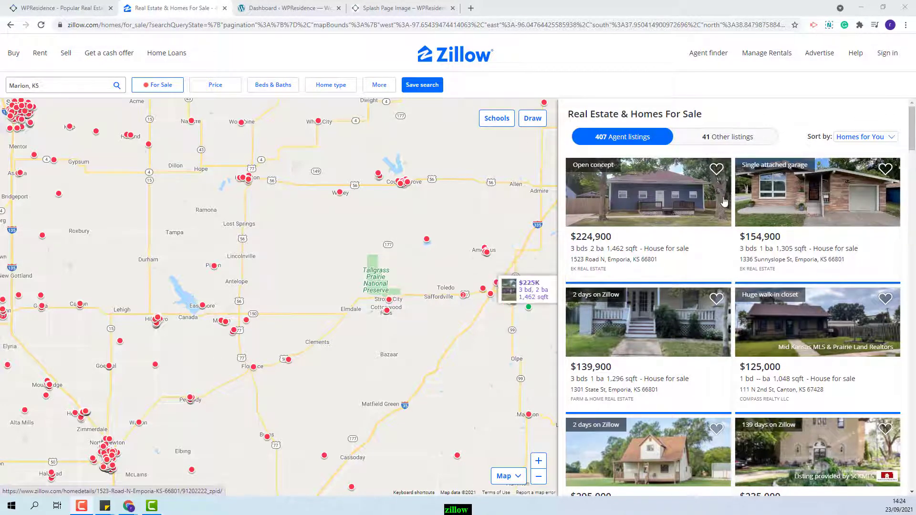
# Step: Preview the $224,900 Emporia house in Zillow's pop-up, viewing its tour and facts sections
pyautogui.click(647, 192)
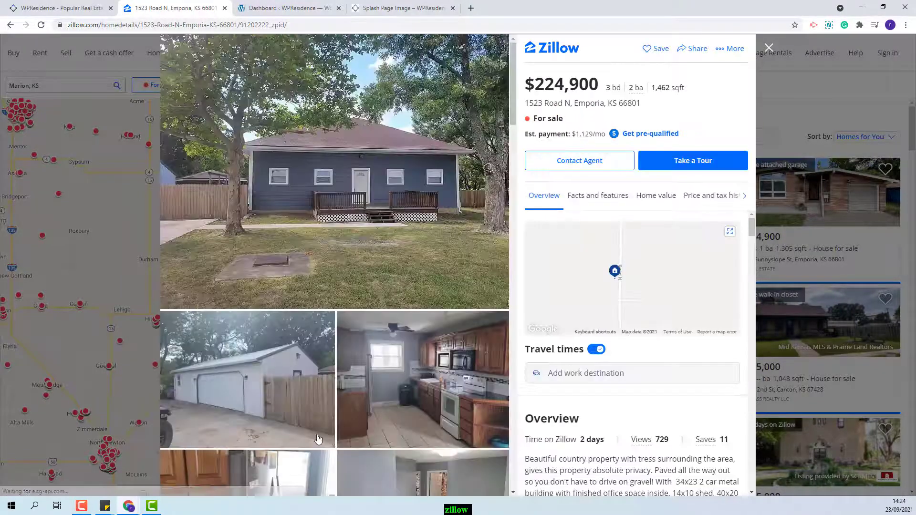
pyautogui.click(692, 161)
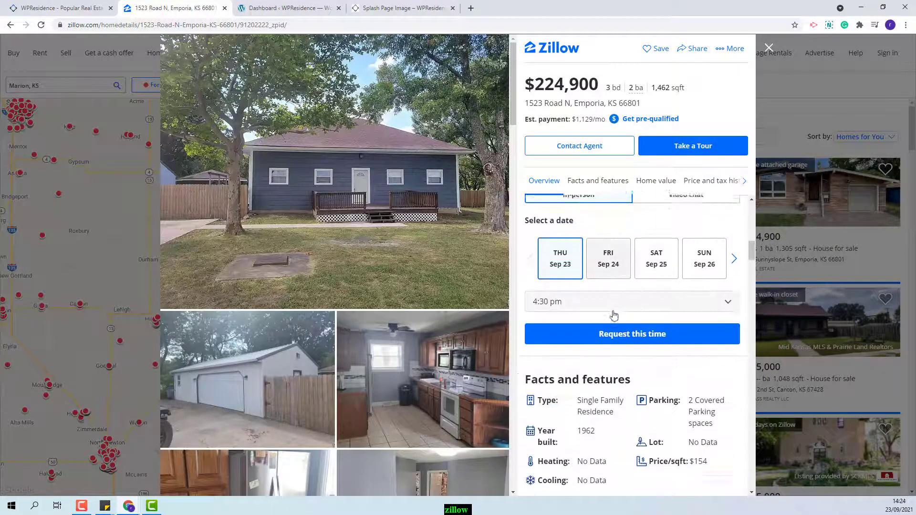
pyautogui.click(597, 180)
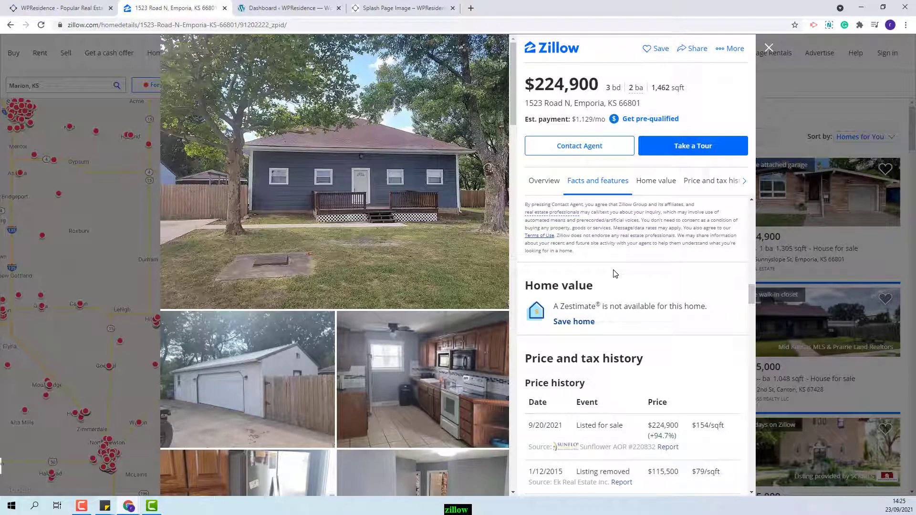
pyautogui.click(543, 181)
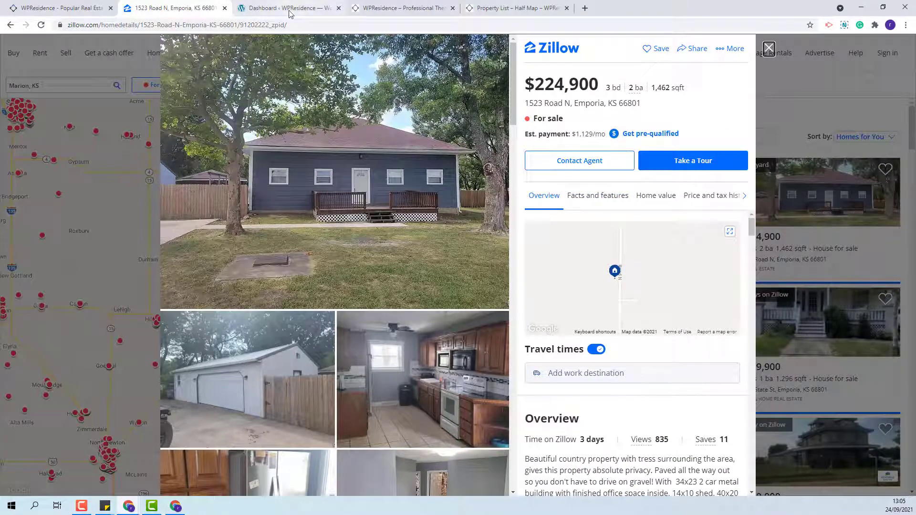
# Step: Go to WpResidence Options > Design > Property, Agent, Blog Lists Design in the dashboard
pyautogui.click(286, 7)
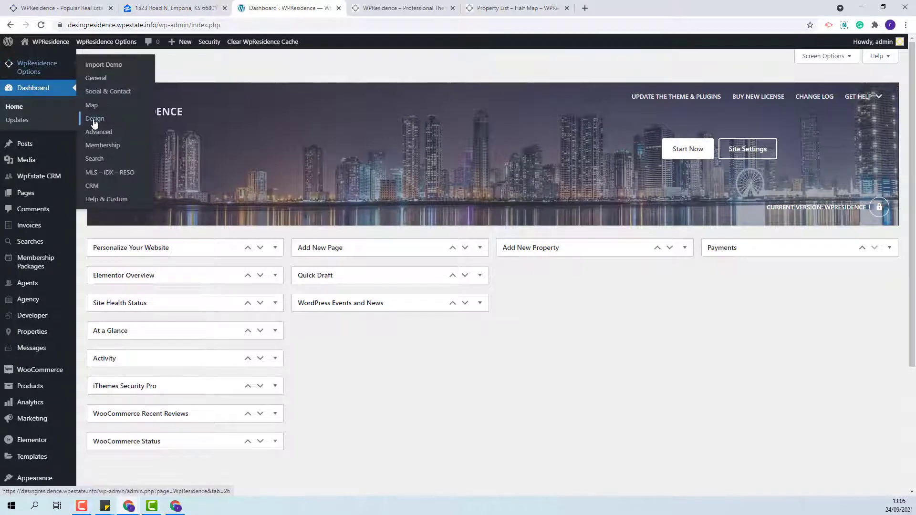
pyautogui.click(94, 118)
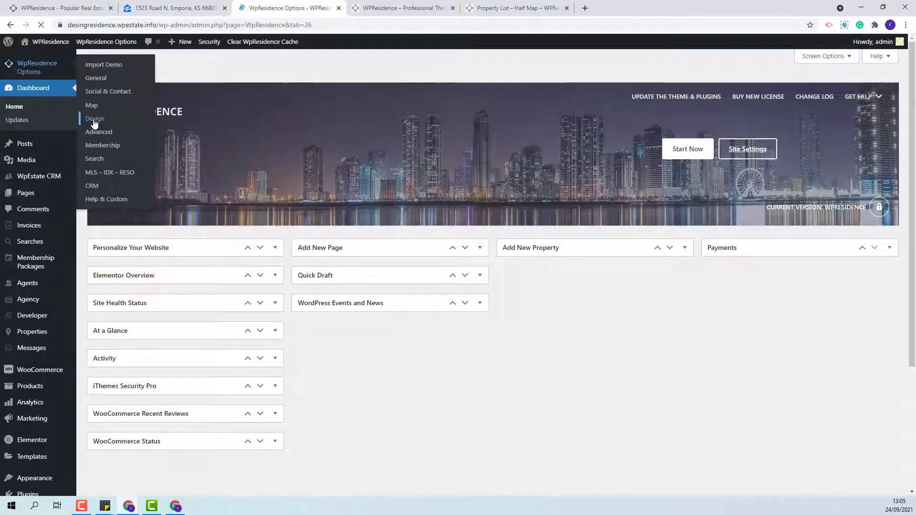
pyautogui.click(95, 118)
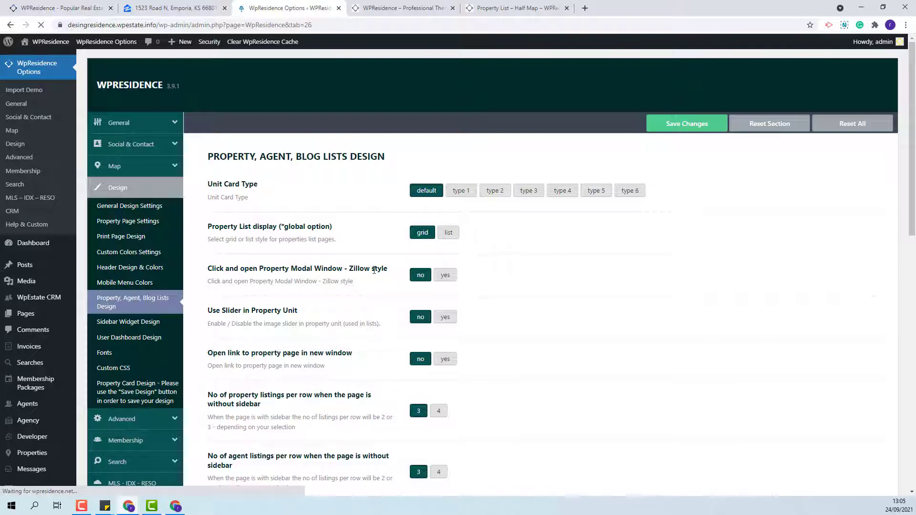
# Step: Set 'Click and open Property Modal Window' to yes and save the changes
pyautogui.click(444, 274)
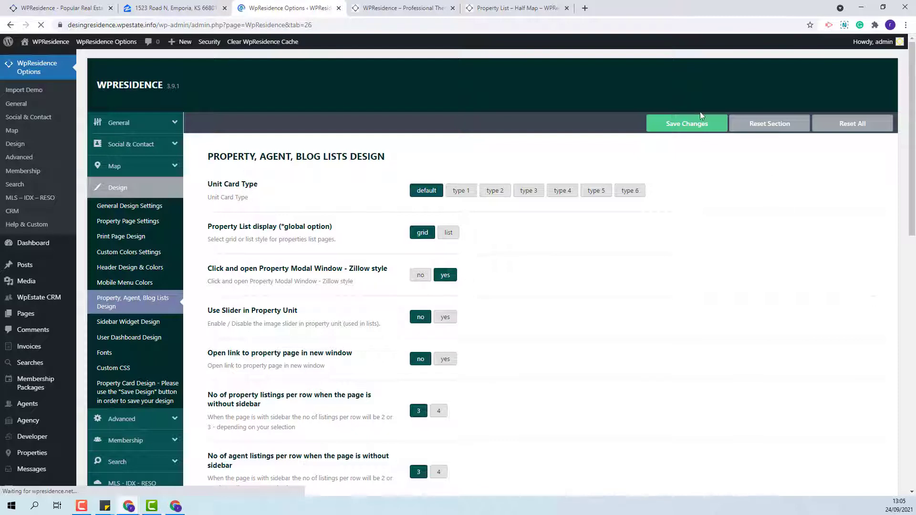
pyautogui.click(685, 123)
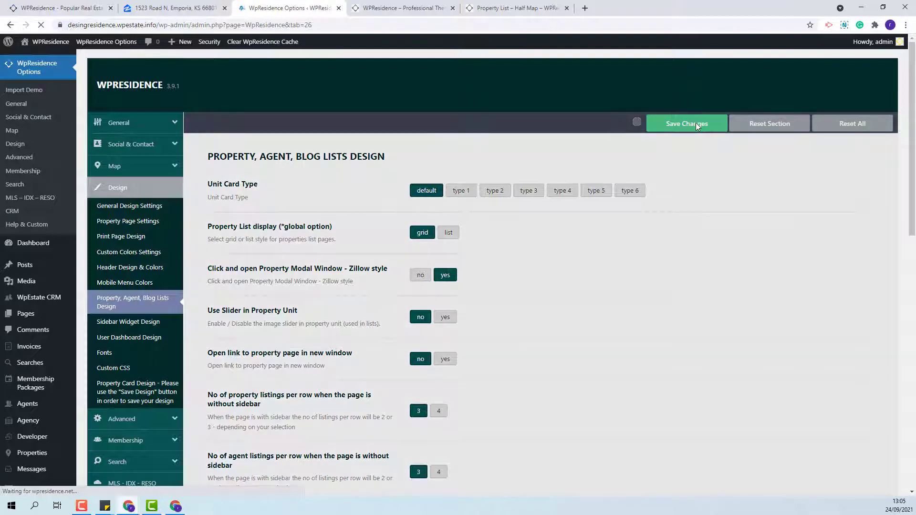
pyautogui.click(686, 123)
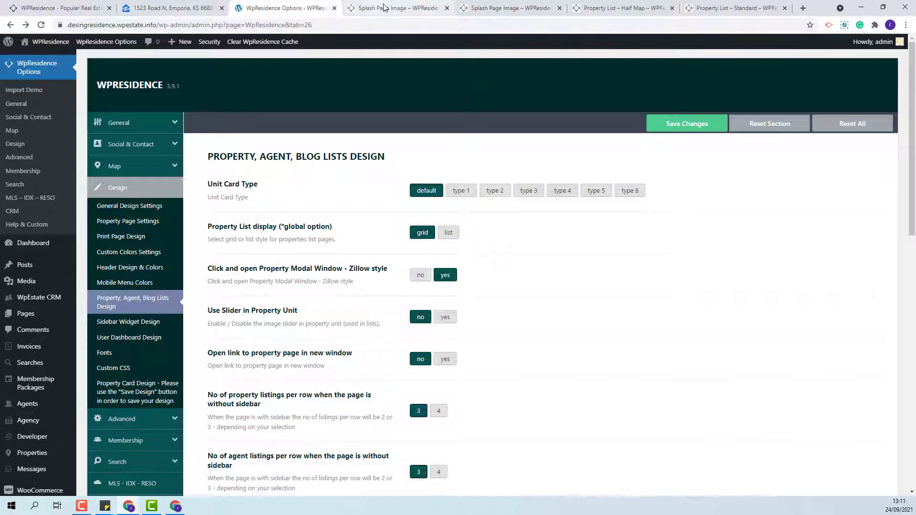
# Step: From the splash page, search rentals and preview Apartment with Subunits in the pop-up
pyautogui.click(397, 8)
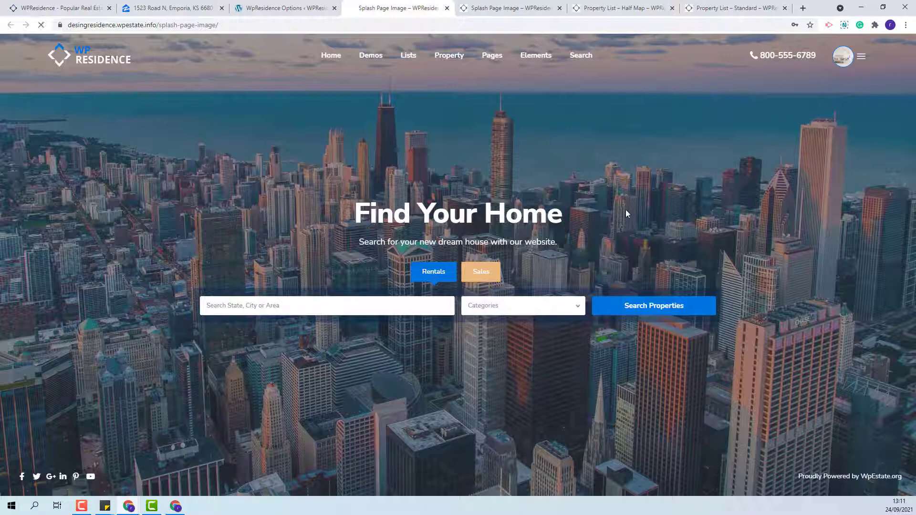
pyautogui.click(652, 305)
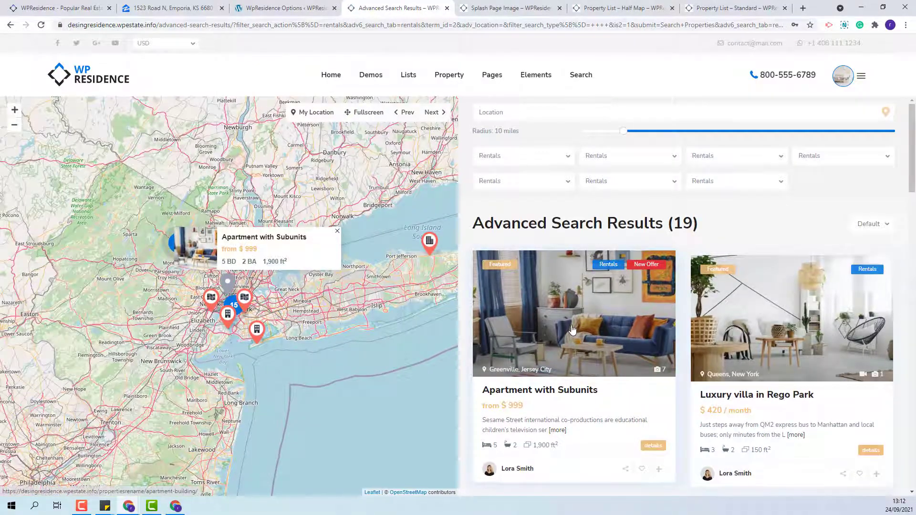
pyautogui.click(572, 314)
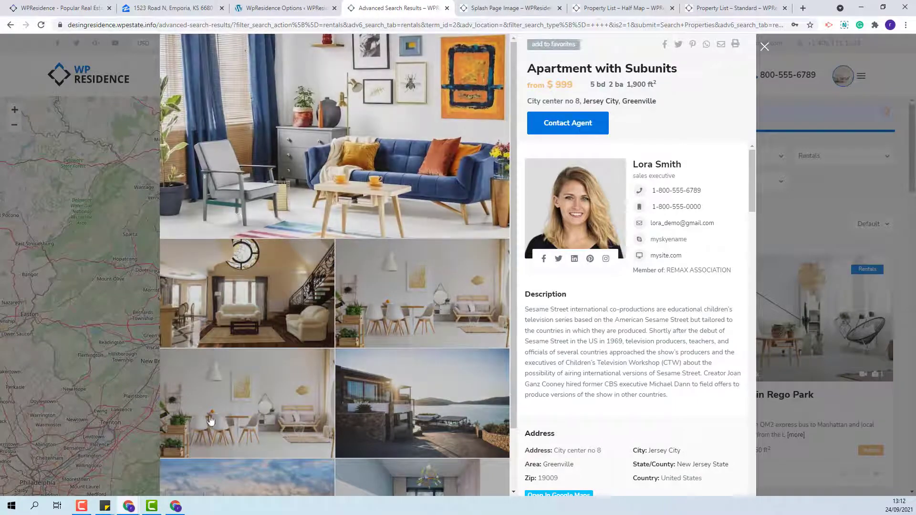
# Step: Enlarge a dining room photo, then review the modal's details, features, tour and calculator
pyautogui.click(246, 403)
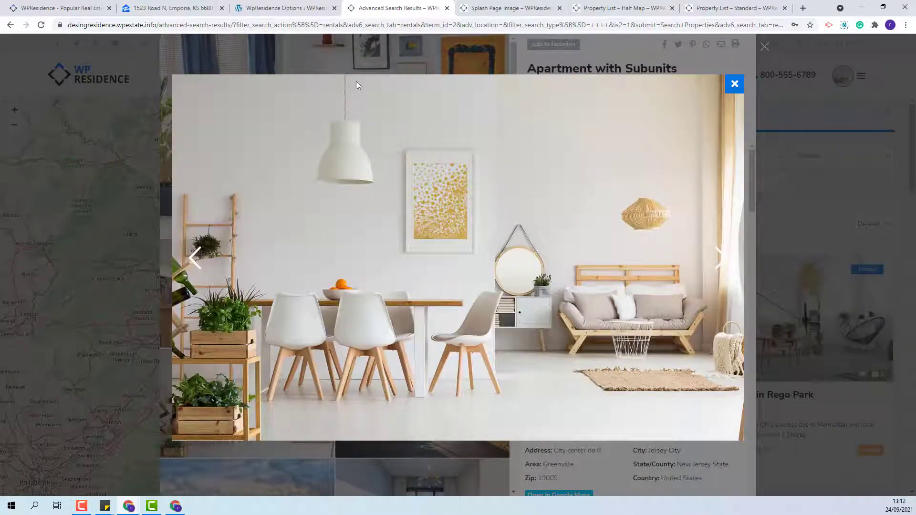
pyautogui.click(735, 84)
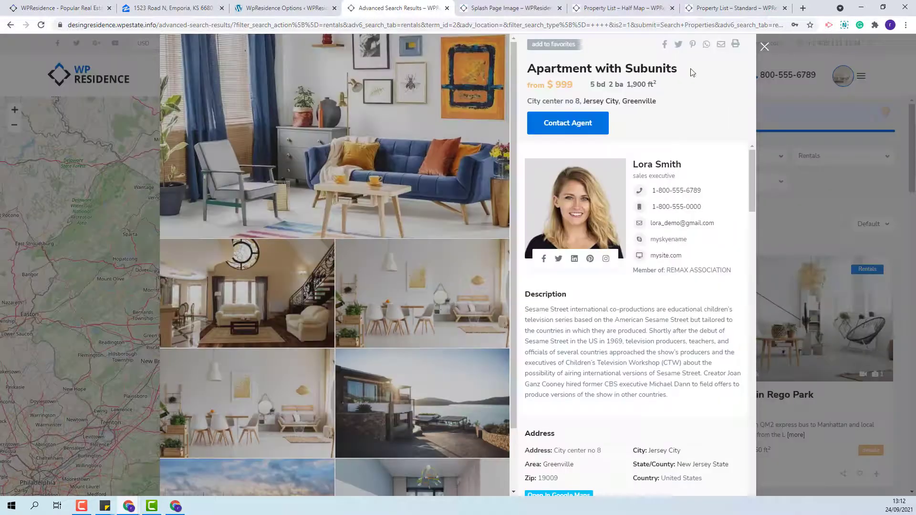
pyautogui.scroll(-3)
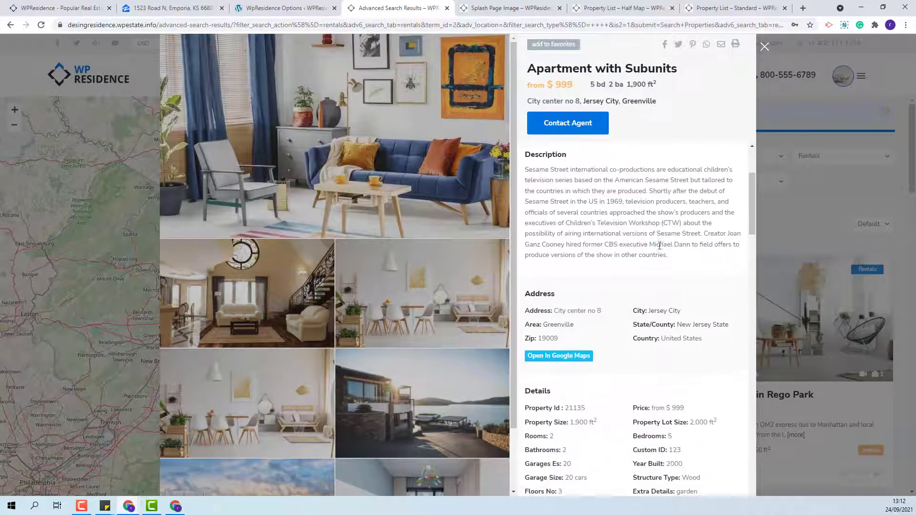
pyautogui.scroll(-3)
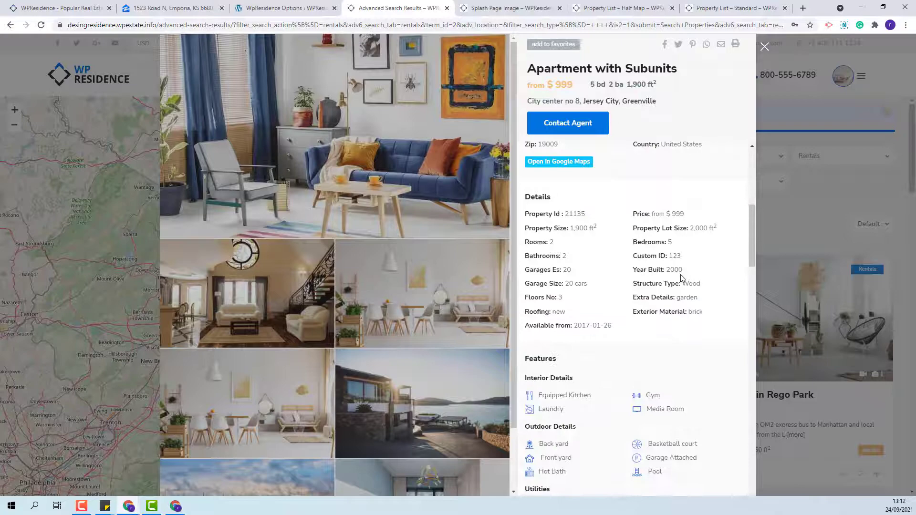
pyautogui.scroll(-3)
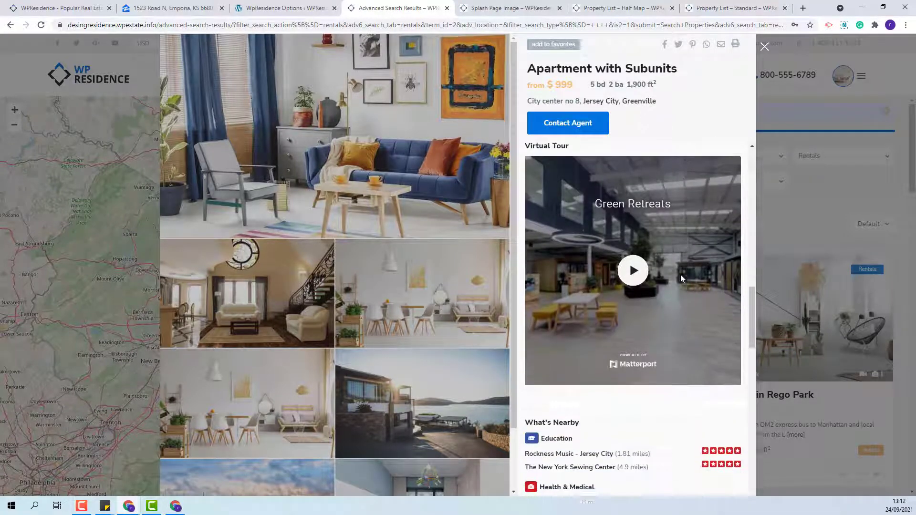
pyautogui.scroll(-3)
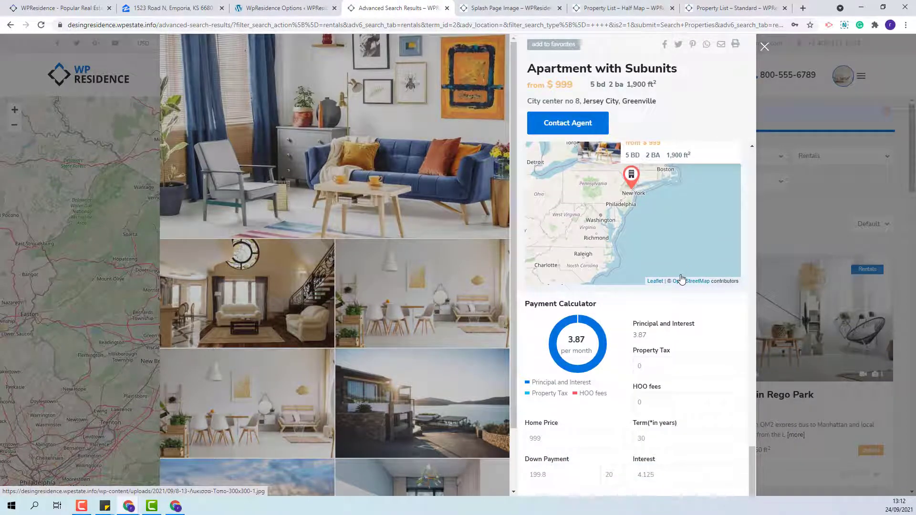
pyautogui.scroll(-3)
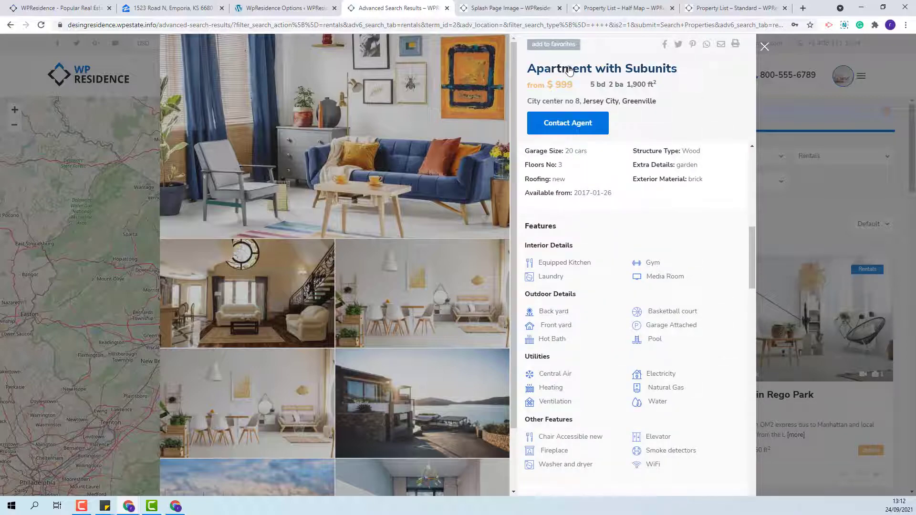
pyautogui.moveTo(548, 69)
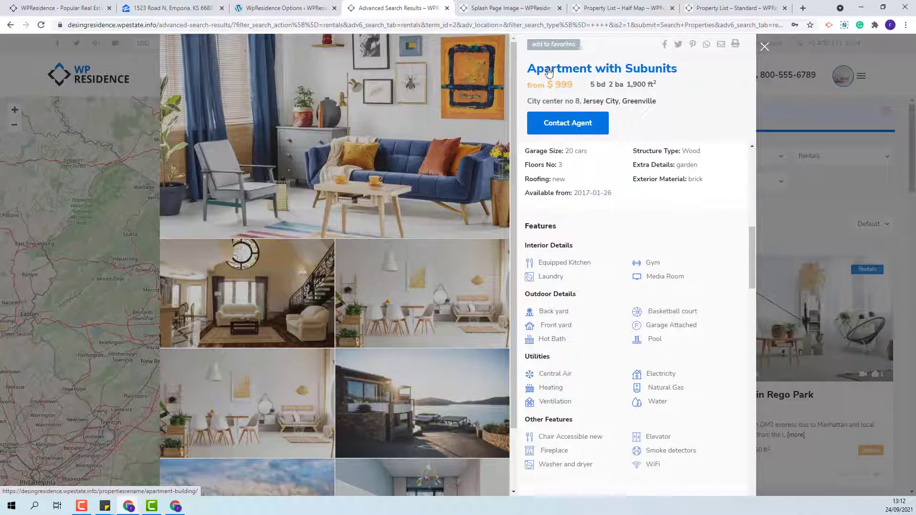
# Step: Load the full Apartment with Subunits page, then move to the standard property list
pyautogui.click(602, 69)
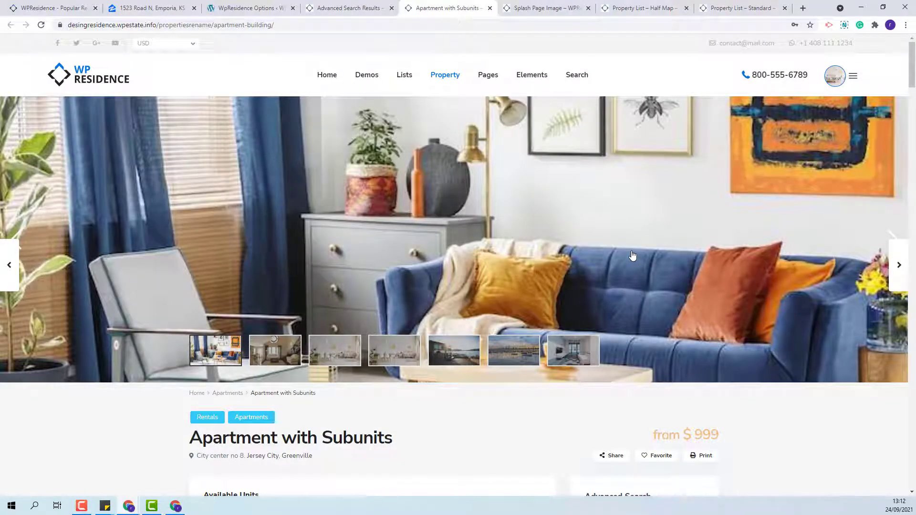
pyautogui.scroll(-3)
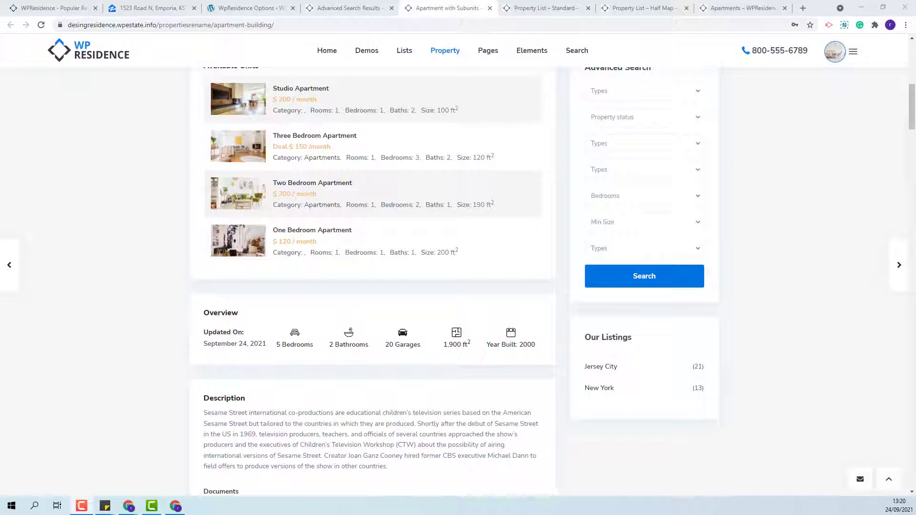
pyautogui.click(546, 8)
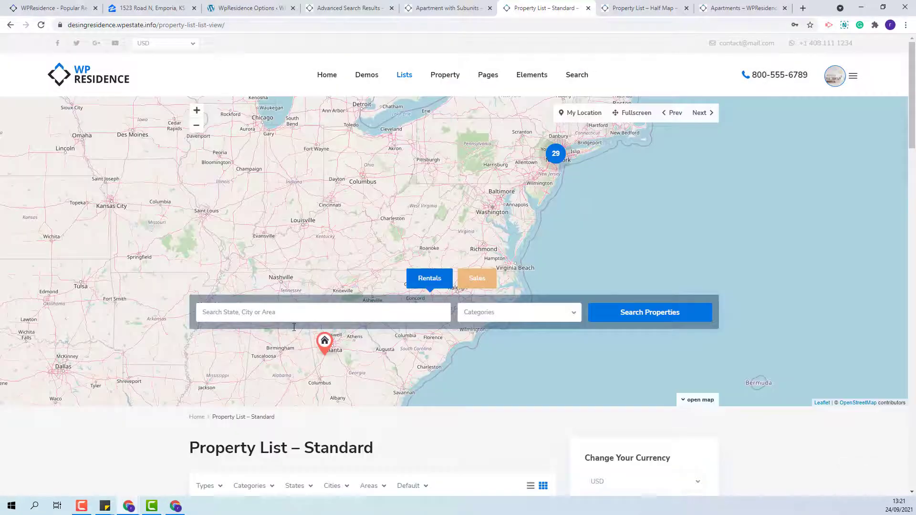
pyautogui.scroll(-3)
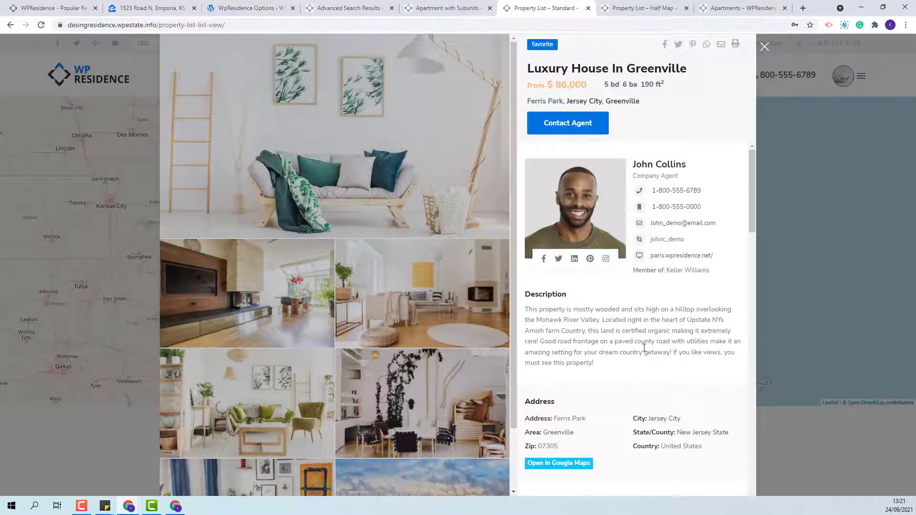
# Step: Preview Luxury House In Greenville in the Zillow-style pop-up from the property list
pyautogui.click(764, 45)
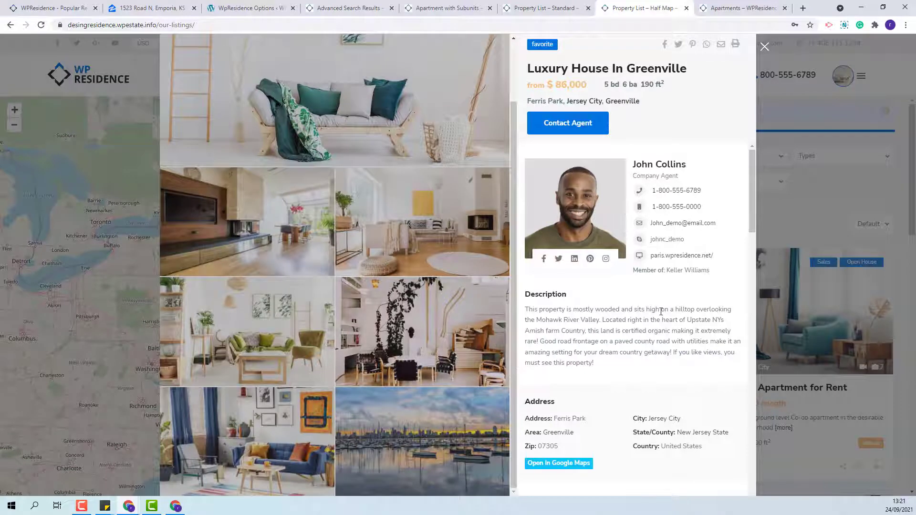
pyautogui.scroll(-3)
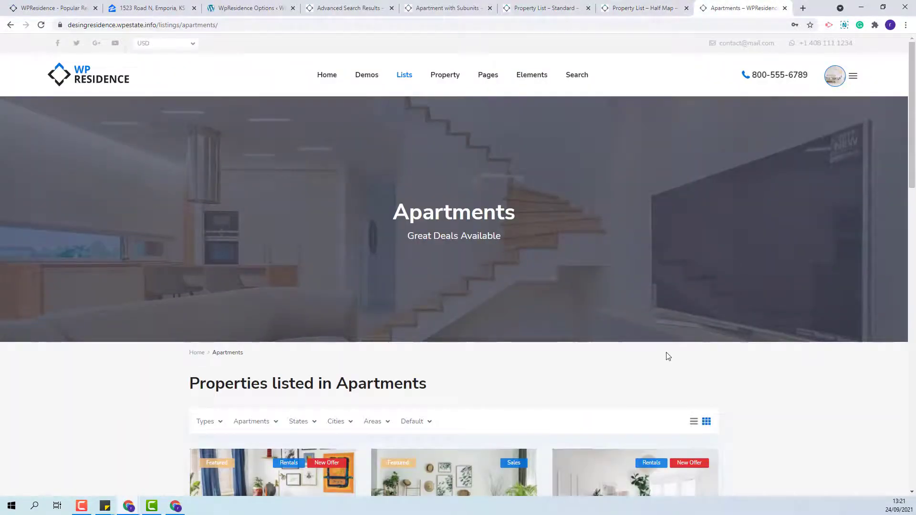
pyautogui.scroll(-3)
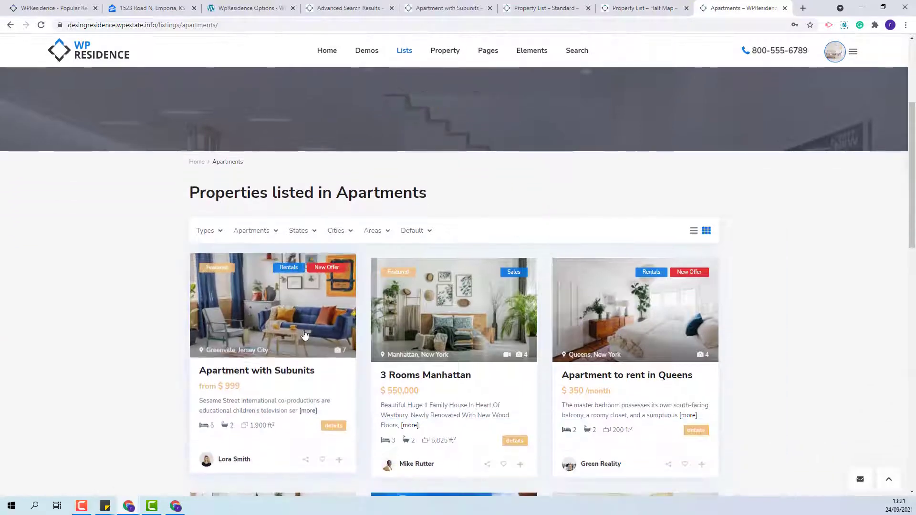